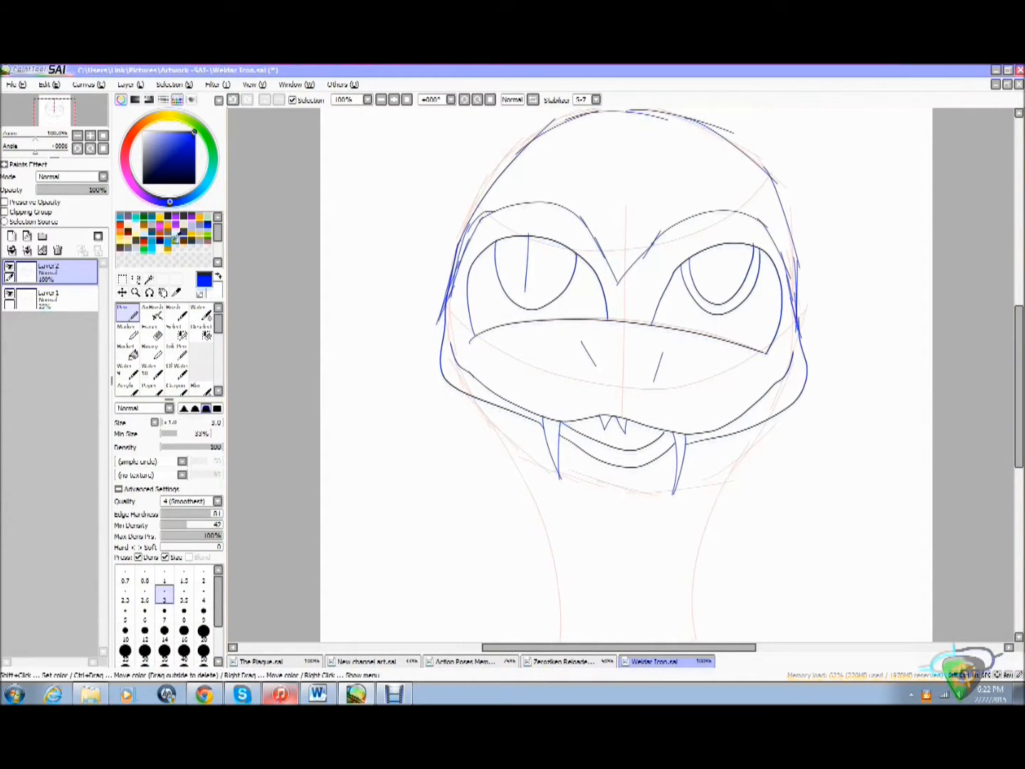
# Step: Sketch the long neck with banded collar extending below the fanged snake head
pyautogui.scroll(-3)
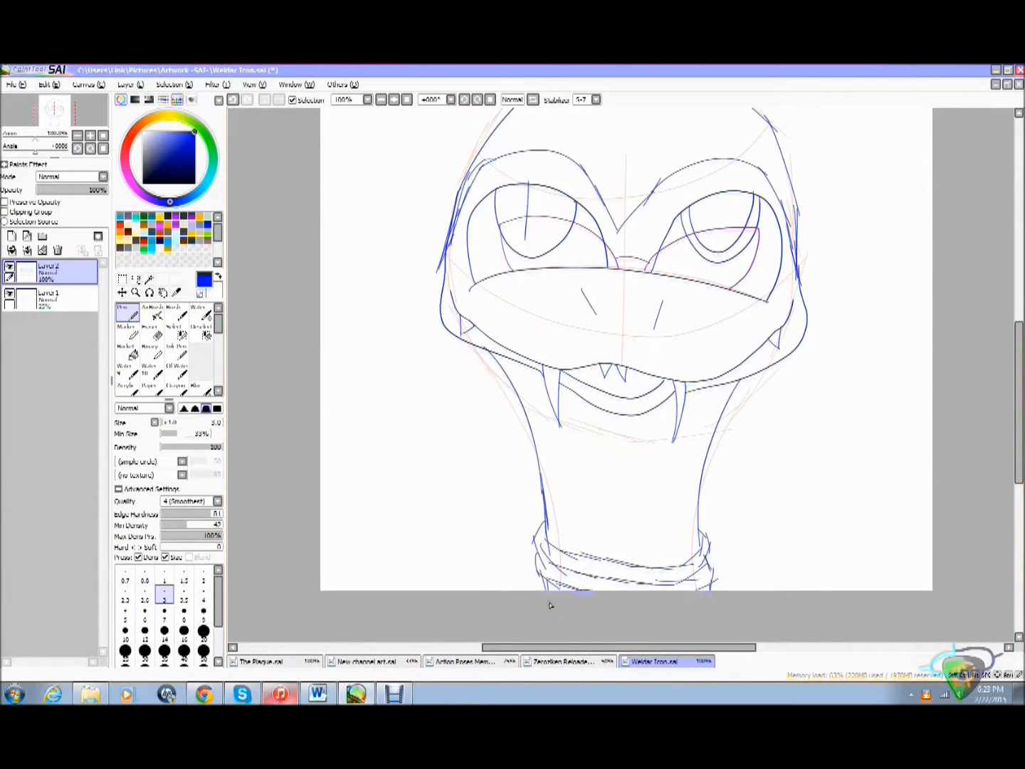
# Step: Ink bold black line art over the blue sketch on a new layer, with solid black eyes
pyautogui.click(85, 84)
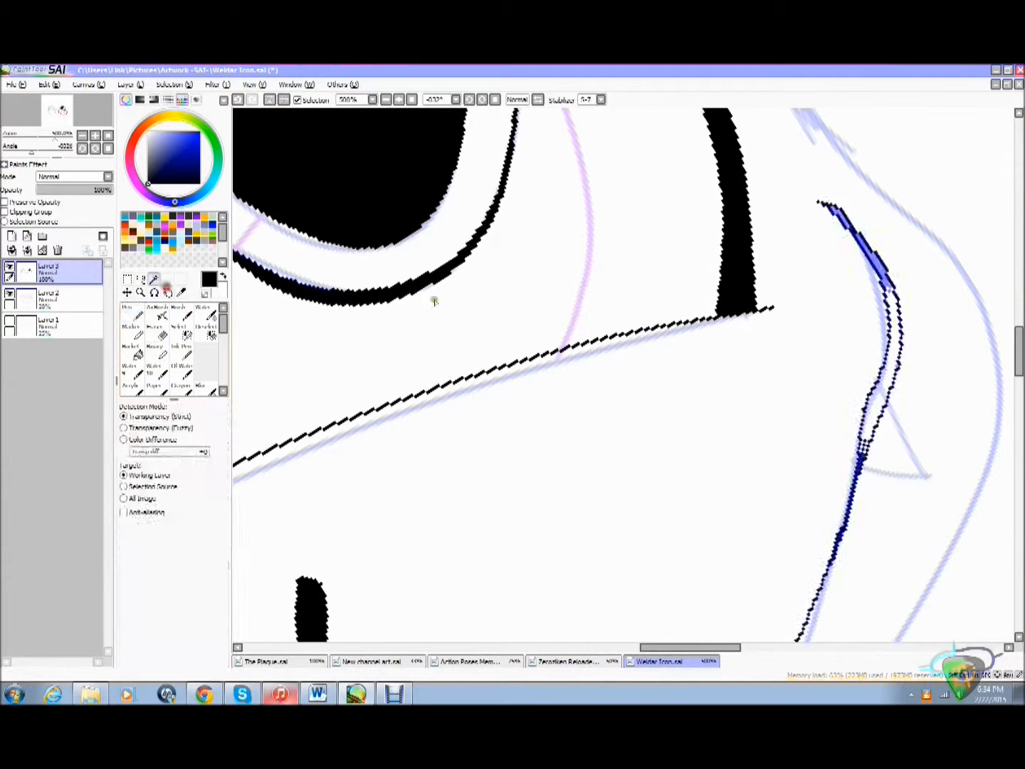
# Step: Colour the body dark grey, eyes and mouth red, fangs white, and draw the blue flame drool
pyautogui.click(156, 349)
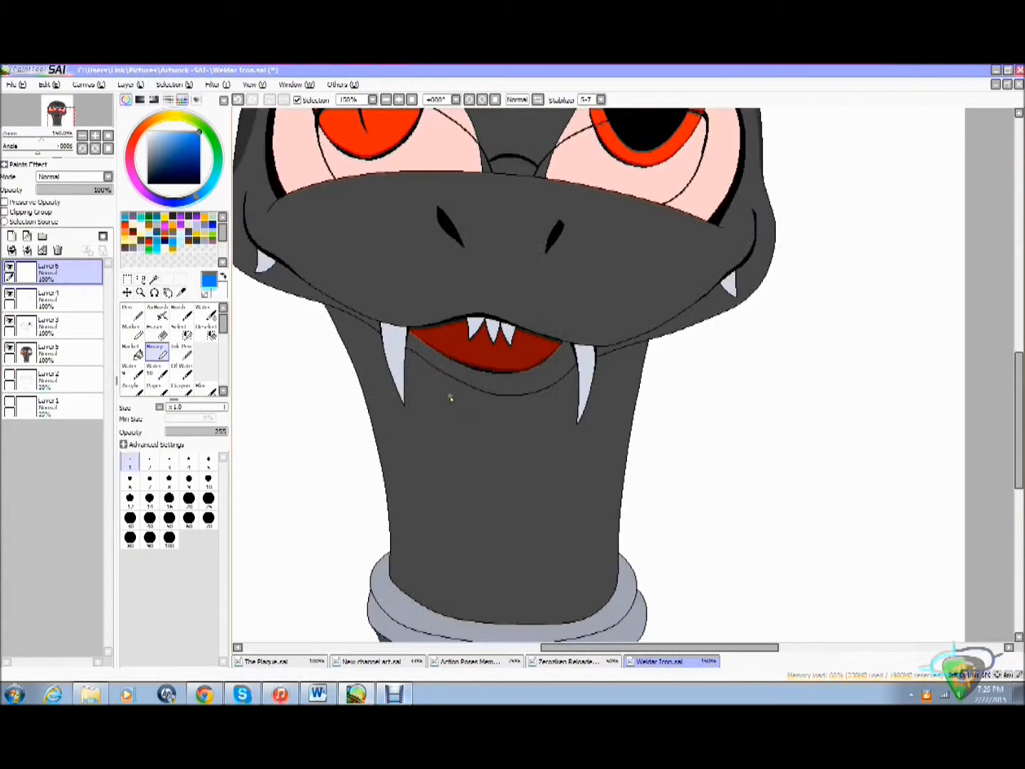
pyautogui.moveTo(452, 338); pyautogui.dragTo(463, 498)
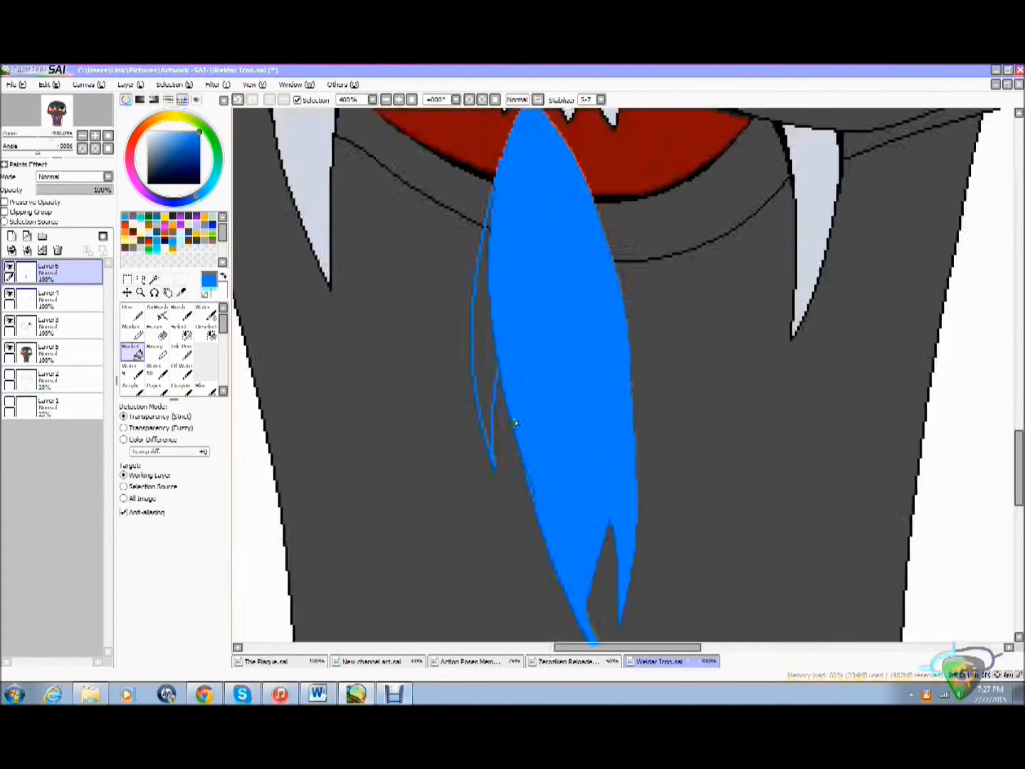
# Step: Shade the flame drool with lighter blue and fill the neck solid blue on its colour layer
pyautogui.click(14, 84)
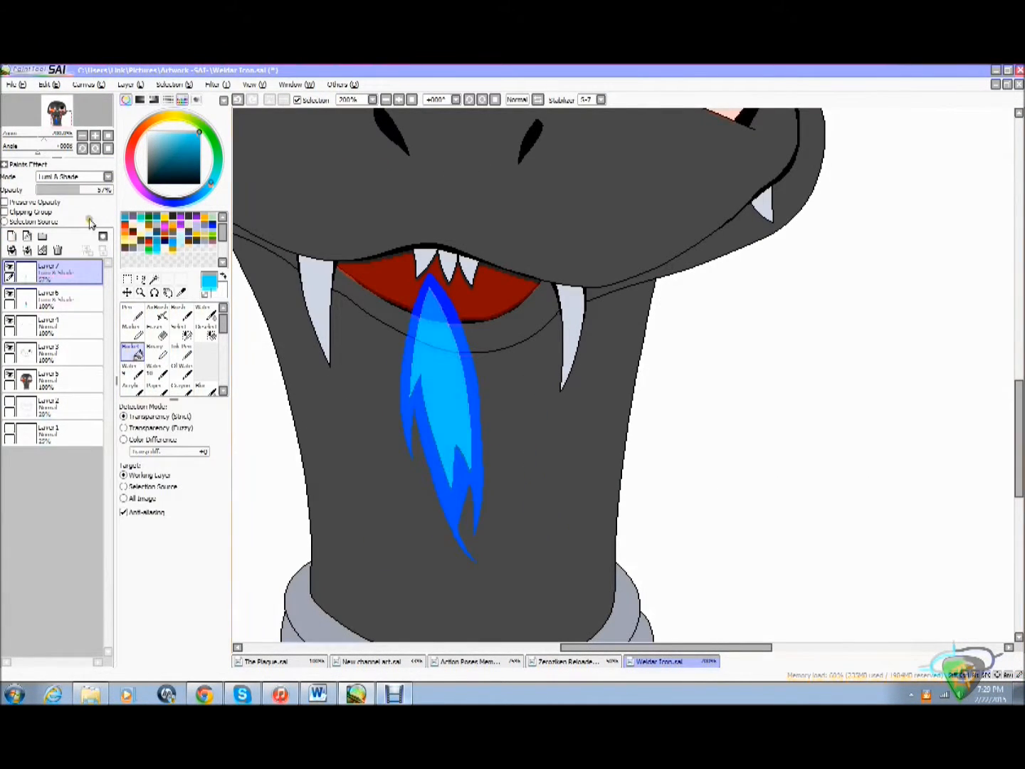
pyautogui.click(50, 406)
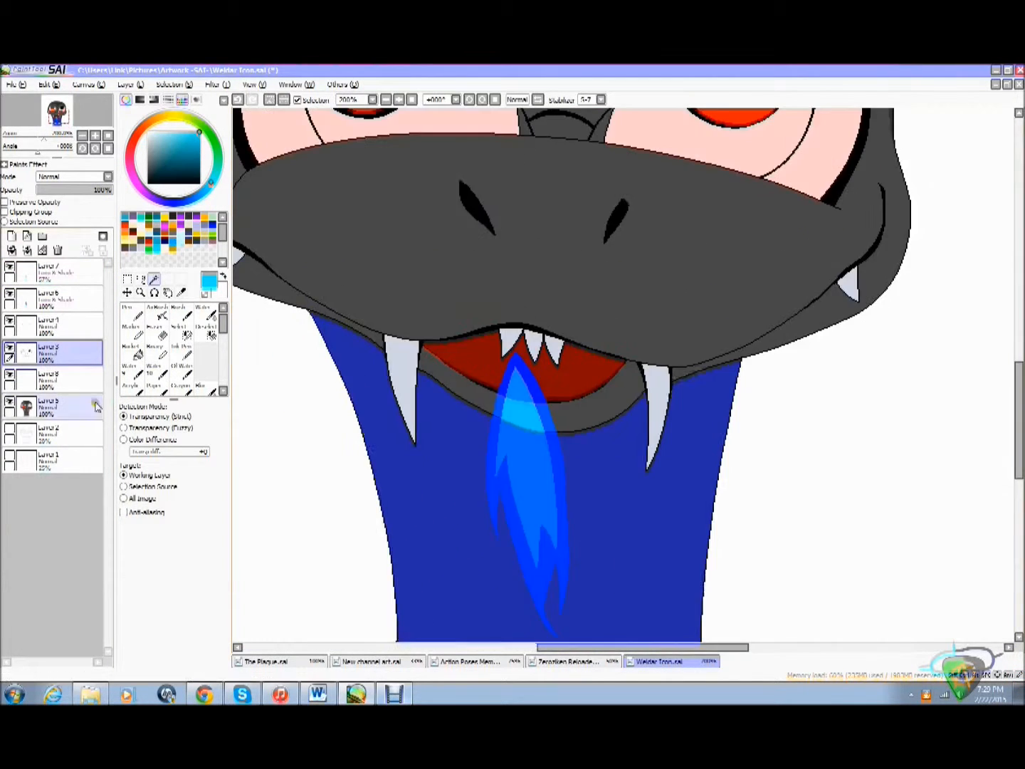